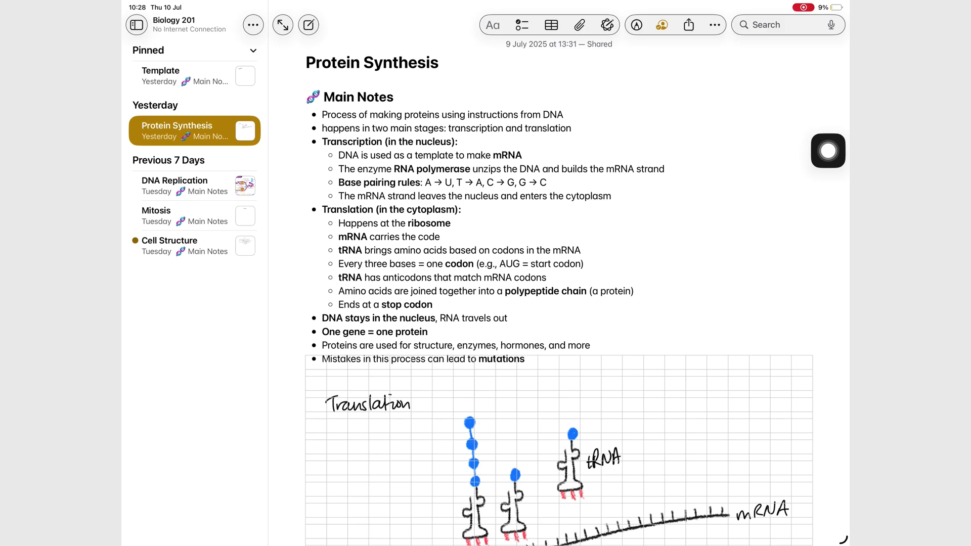
Browse the finished DNA Replication note from its bullets down through the sketch, Summary and Checklist
scroll("down", 3)
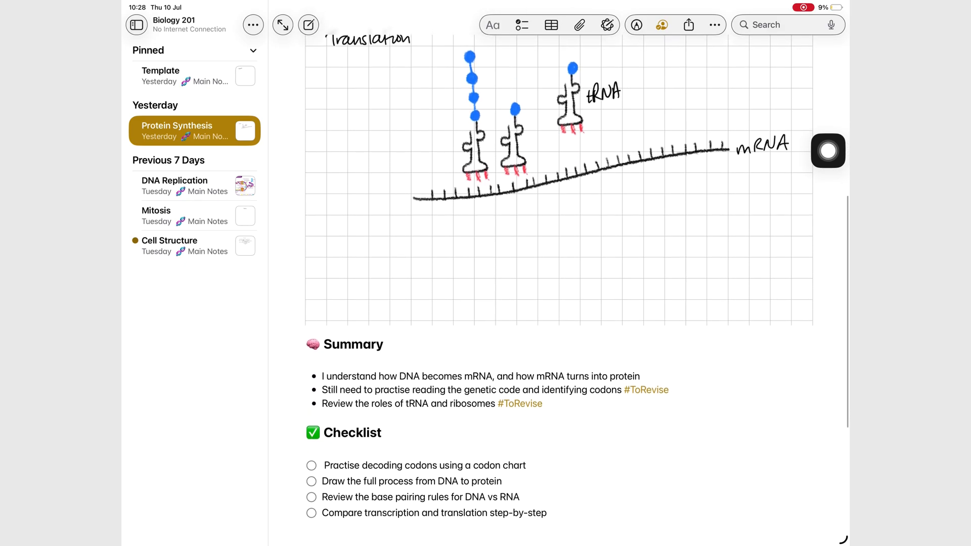
scroll("down", 3)
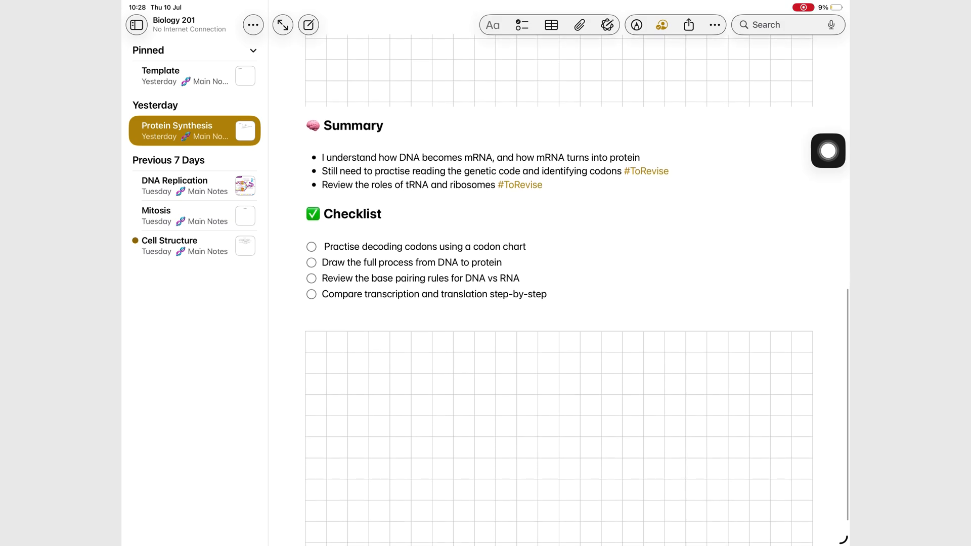
left_click(184, 186)
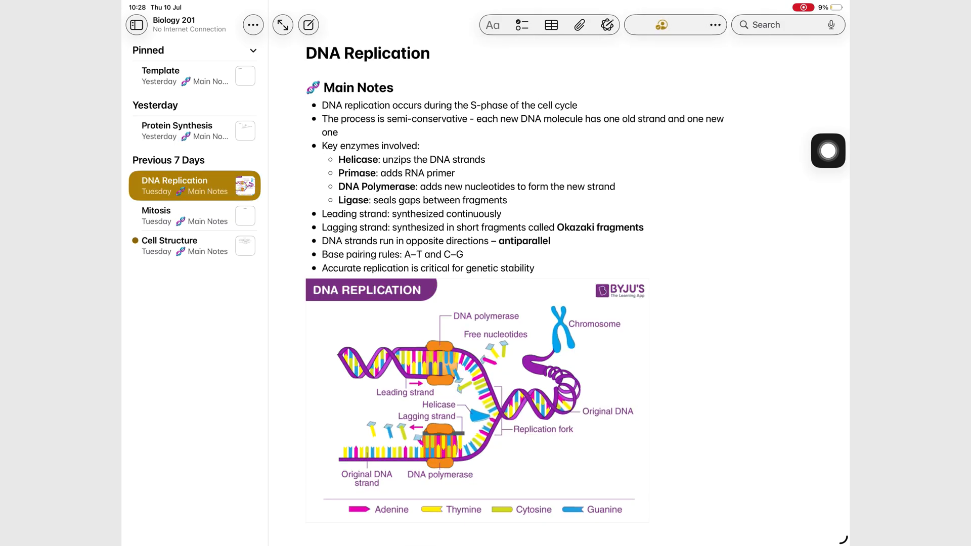
scroll("down", 3)
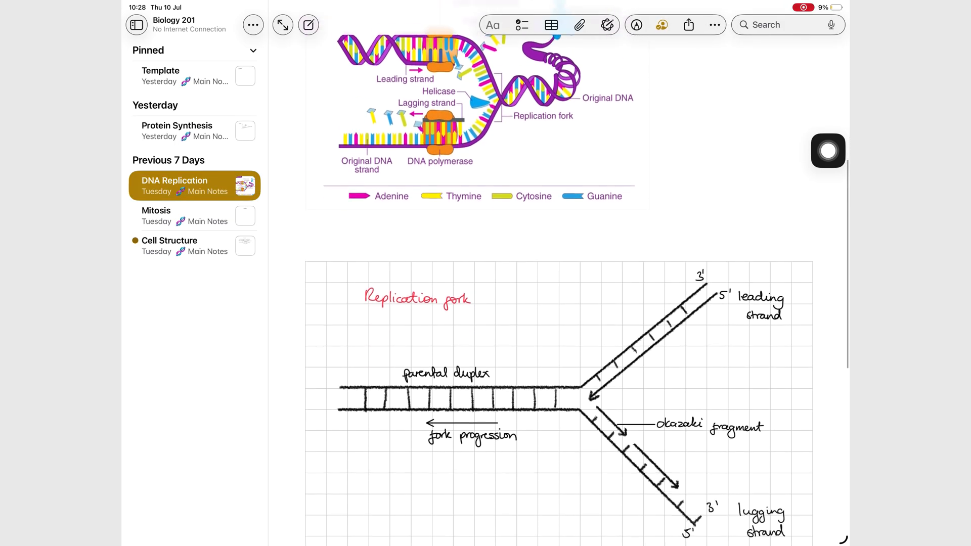
scroll("down", 3)
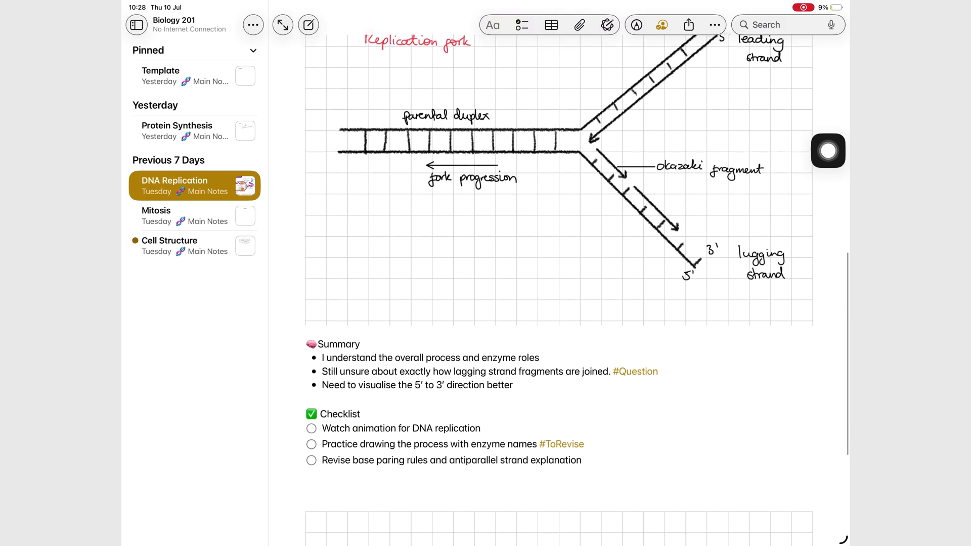
scroll("down", 3)
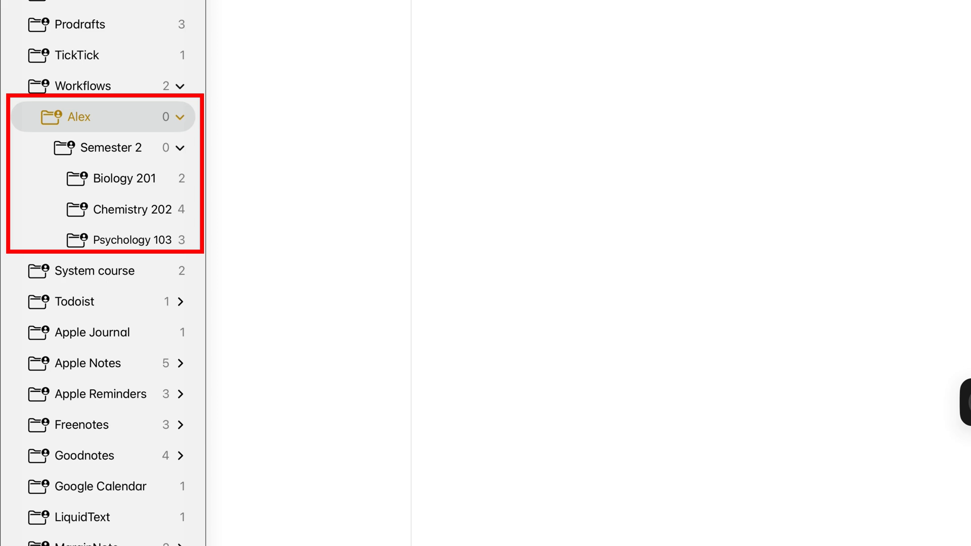
In Biology 201, title a new note 'DNA Replication' with a '🧬 Main Notes' heading
left_click(123, 178)
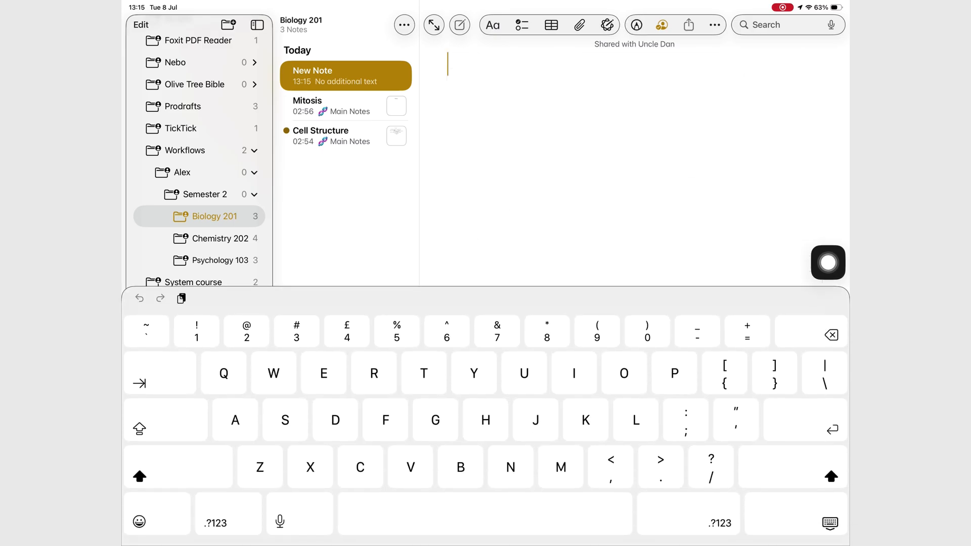
type("D")
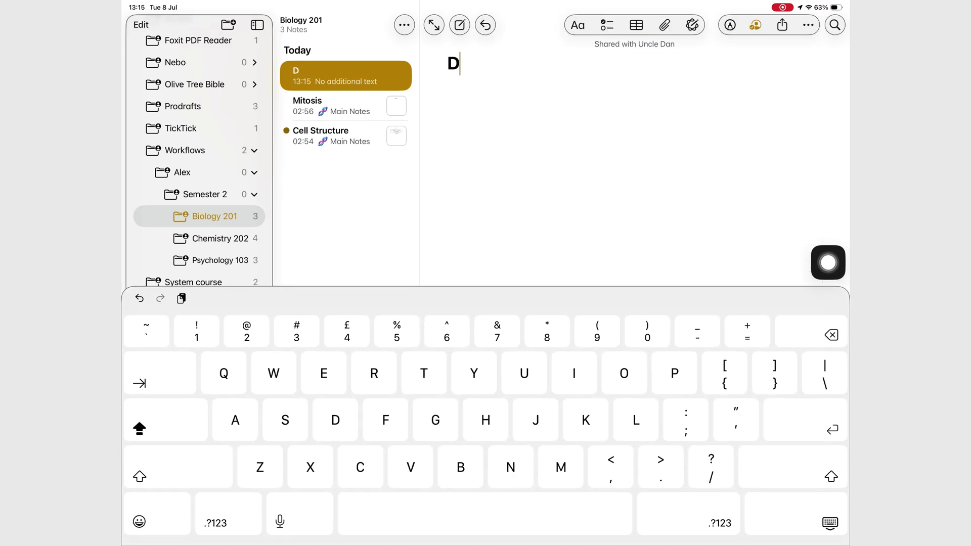
type("NA Rep")
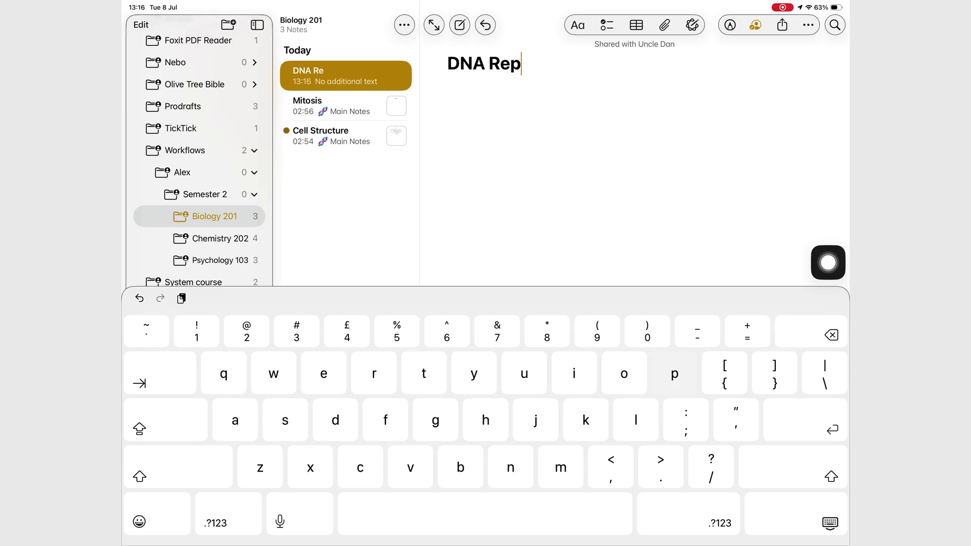
type("lication")
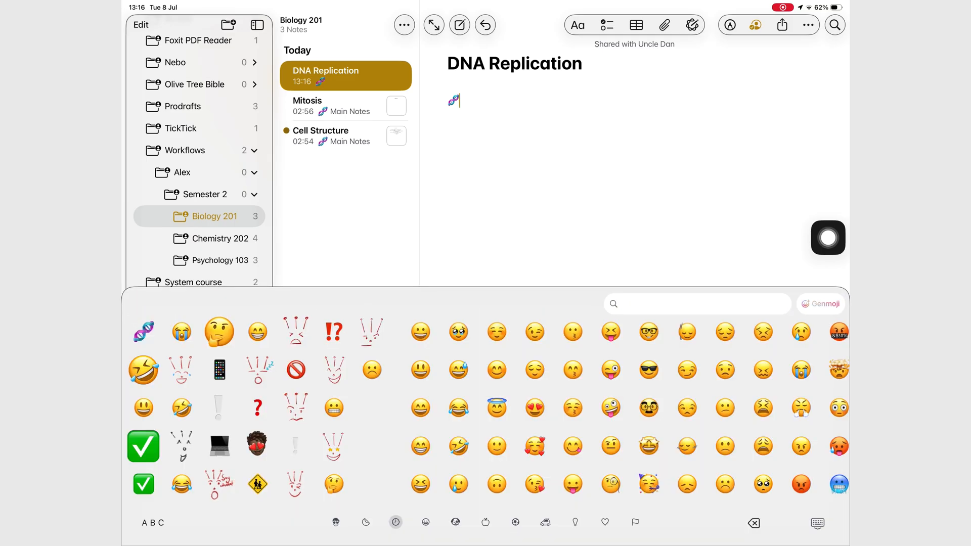
type("Main")
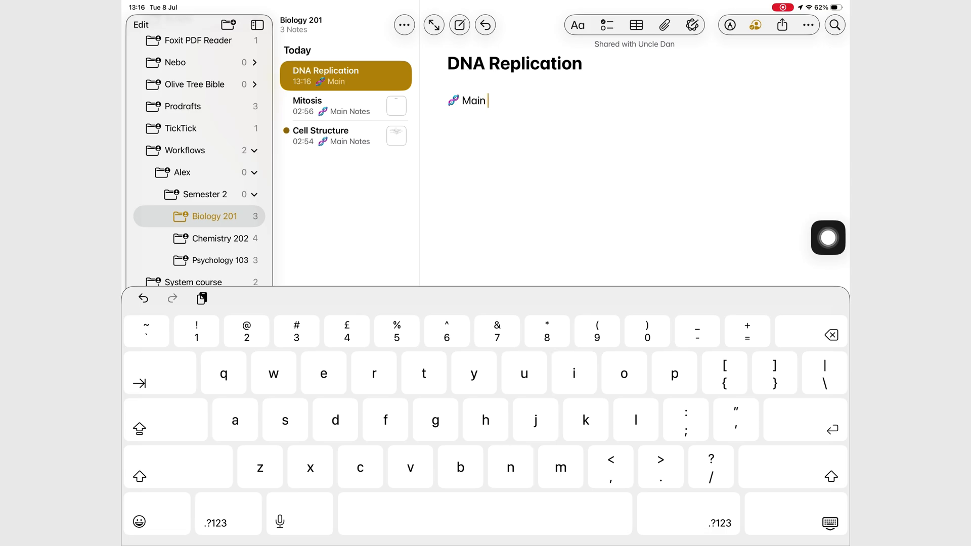
type("Notes")
type("DNA replication occurs during the S-phase of the cell cyc")
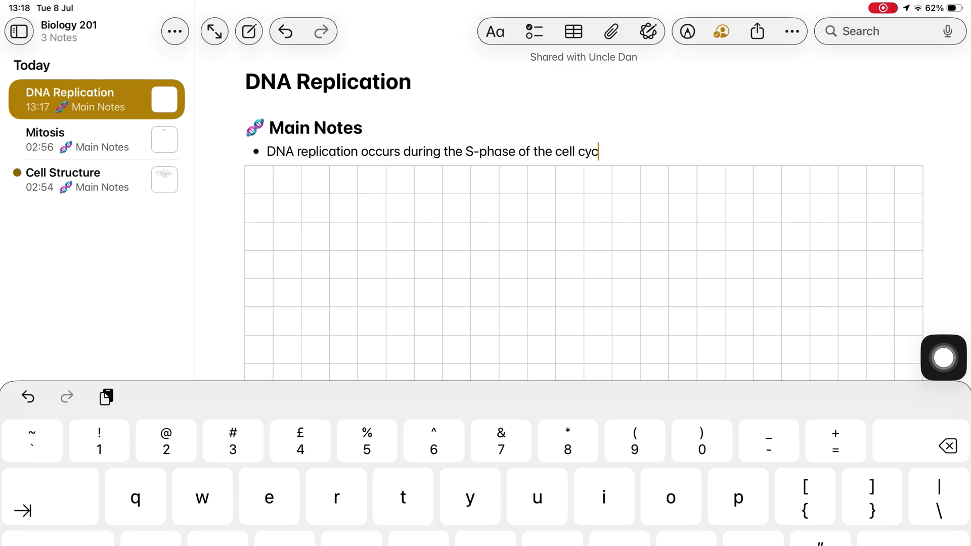
Add the bullet 'The process is semi-conservative - each new DN...' under Main Notes
type("The process is semi-conservative")
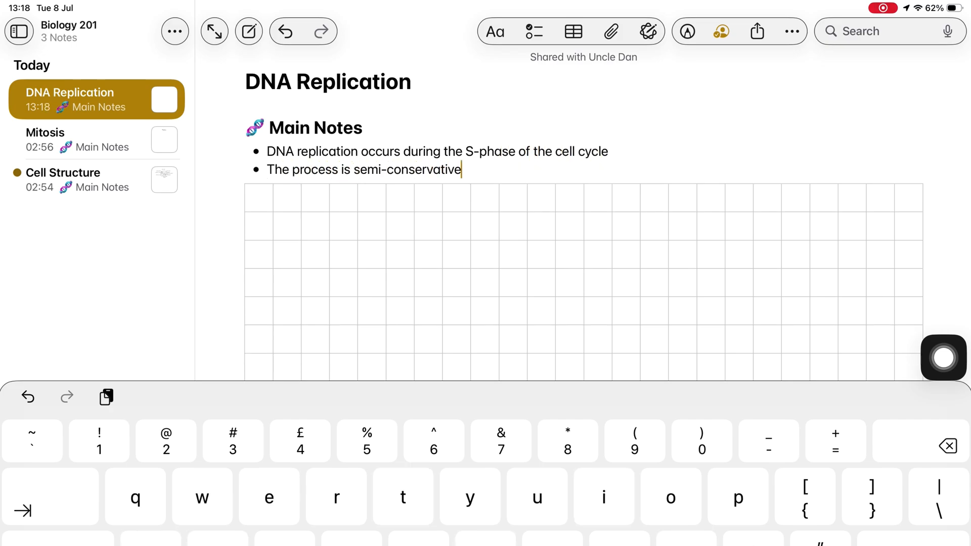
type("- each new DN")
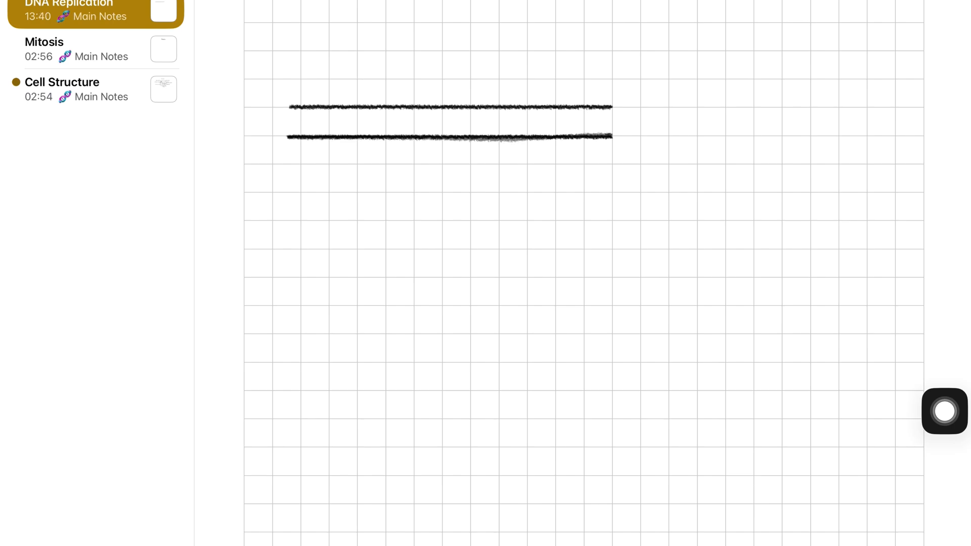
Sketch the parental duplex's second strand and base-pair rungs along it
left_click_drag(613, 140, 768, 292)
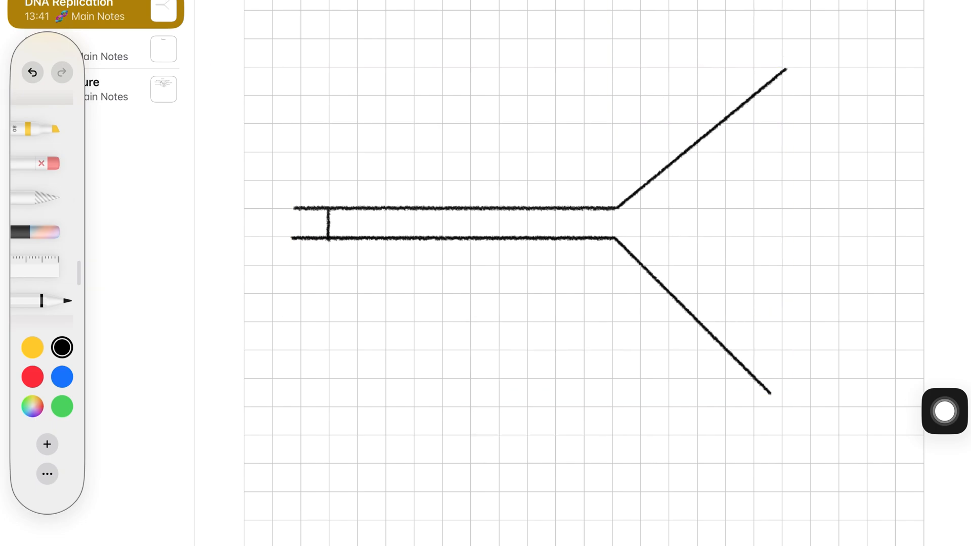
left_click_drag(341, 211, 575, 239)
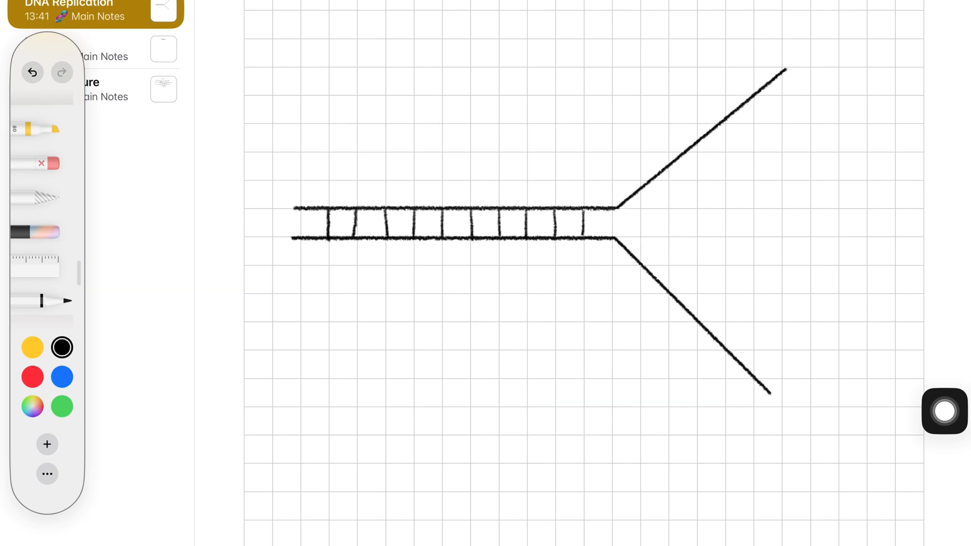
left_click_drag(638, 192, 774, 80)
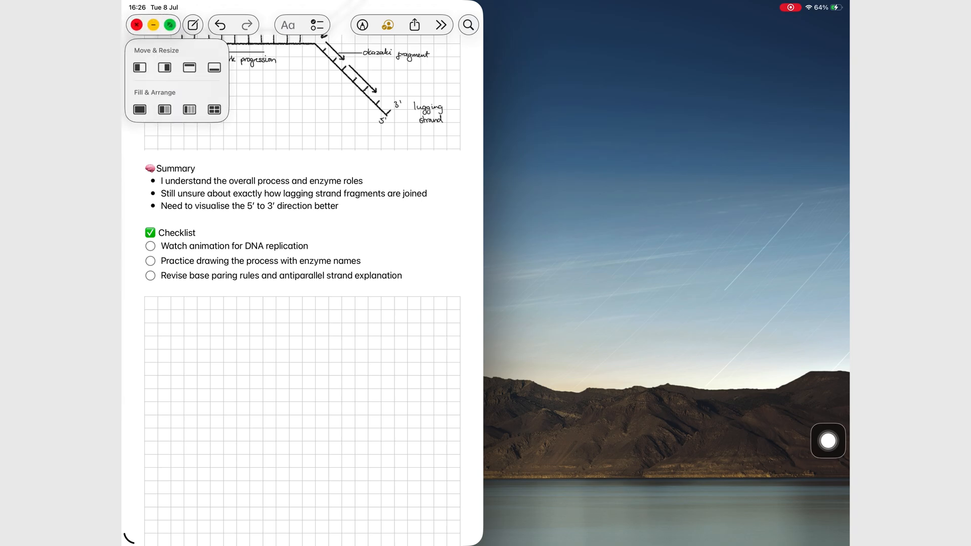
Finish the sketch labels and begin the next section with a 🧠 emoji
left_click(164, 67)
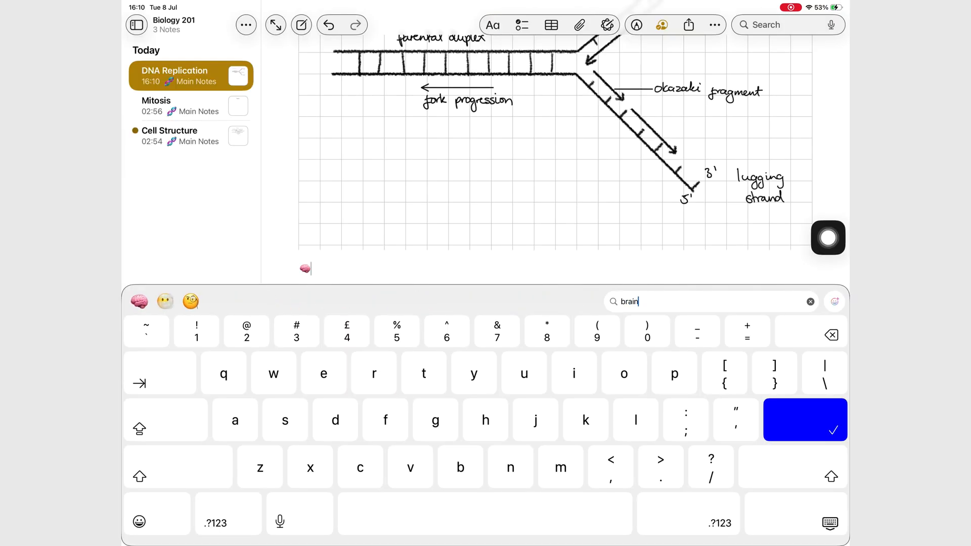
Write Summary bullets ('Still unsure about exactly how lagging strand fragments are joined', enzyme names) and start the Checklist
left_click(804, 420)
type("I understand the overall process and enzyme roles")
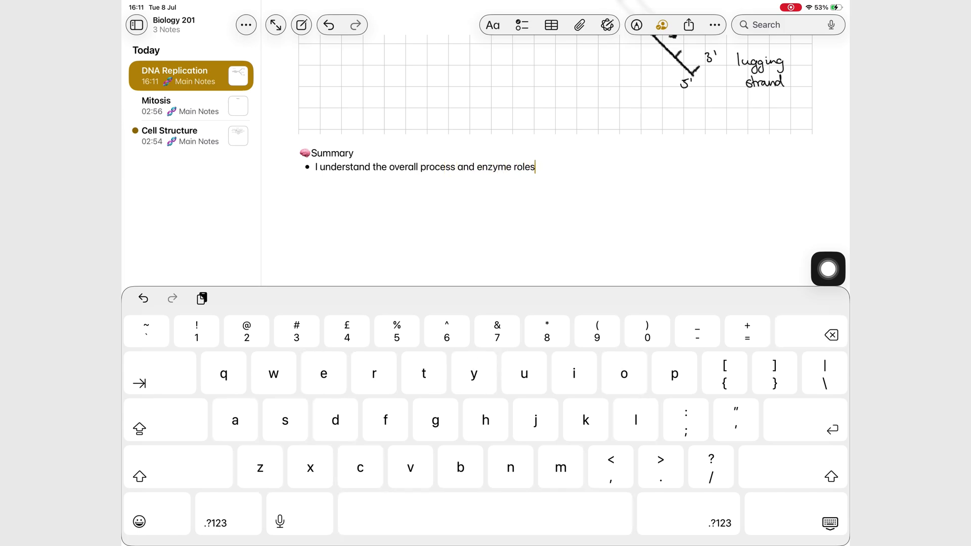
type("Still unsure about exactly")
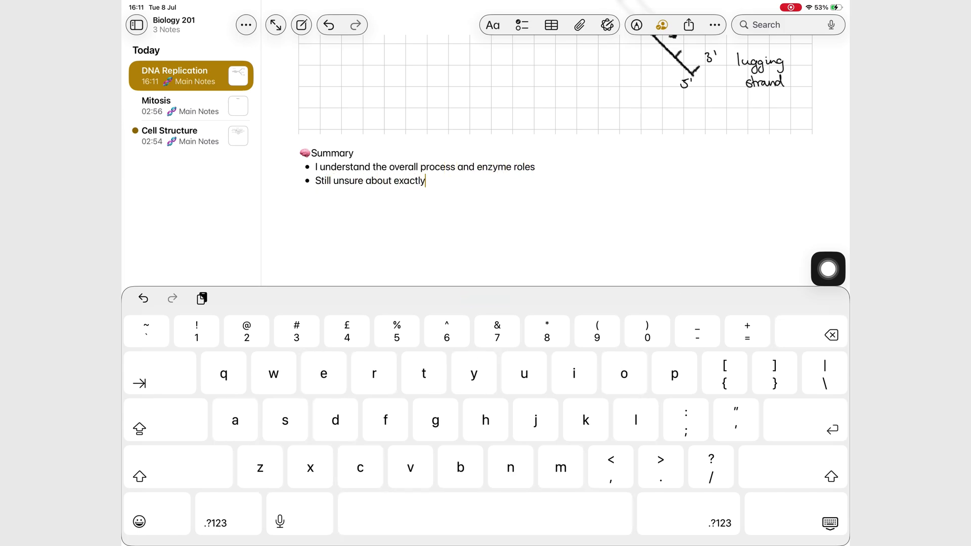
type("how lagging strand fragments are joined")
type("Practice drawing the process with e")
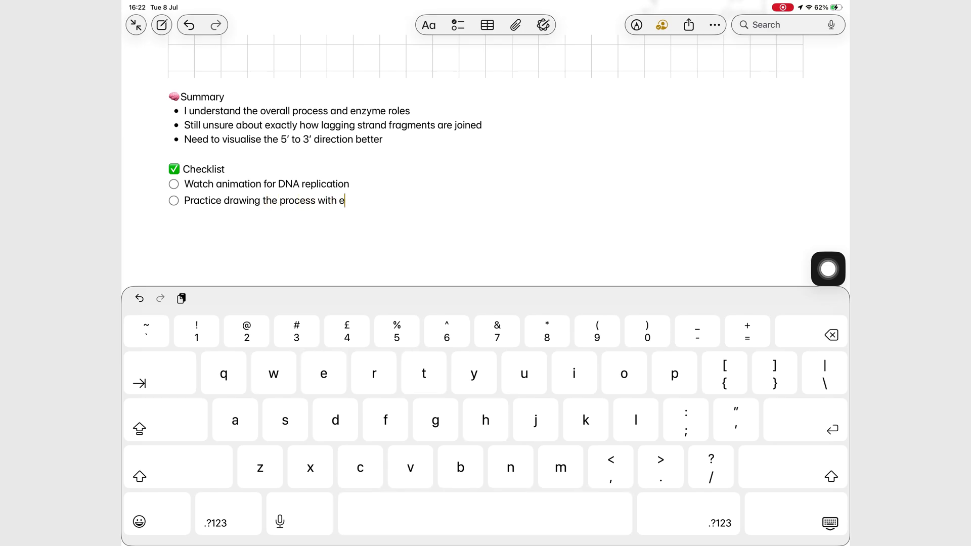
type("nzyme names")
type("Revise base paring rules and antiparallel strand explanation")
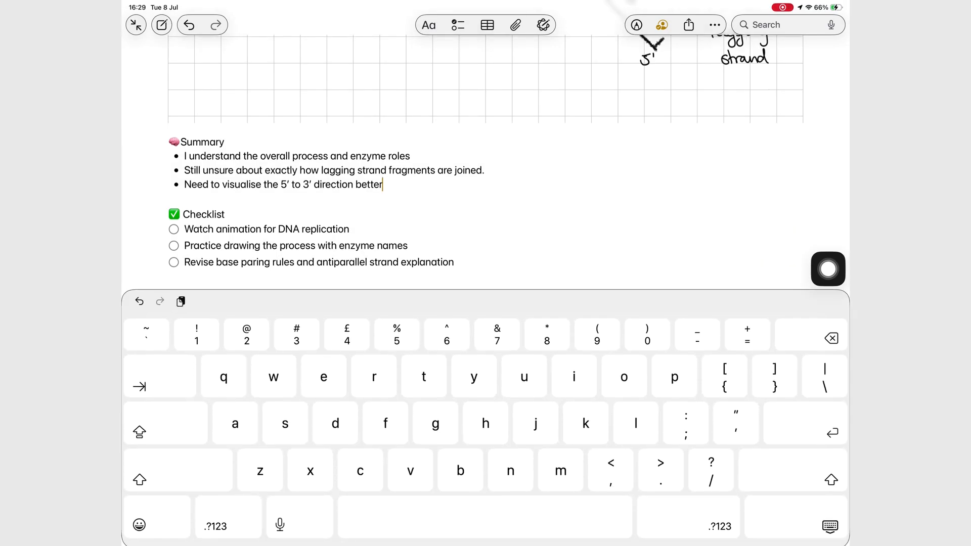
Tag the unsure summary point #Question and a checklist task #ToRevise
type("#")
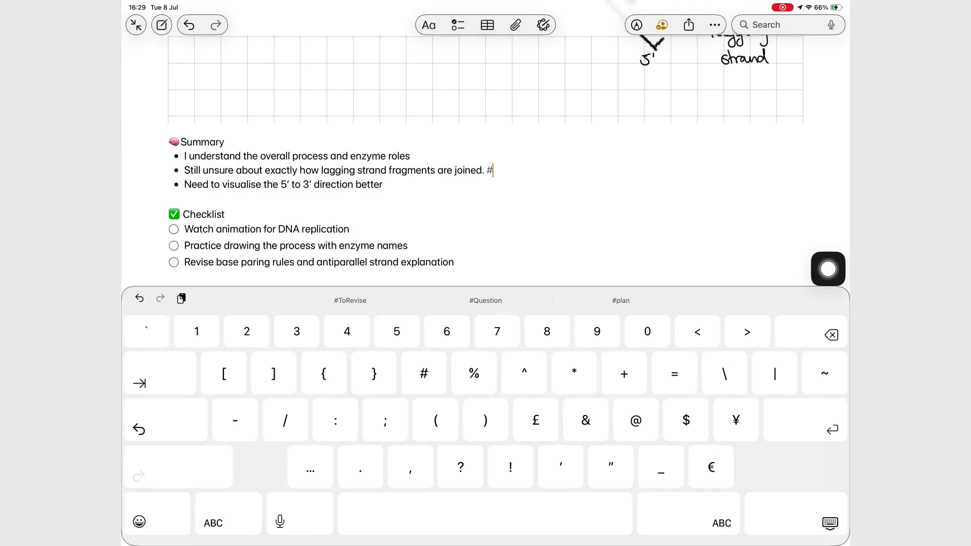
left_click(485, 300)
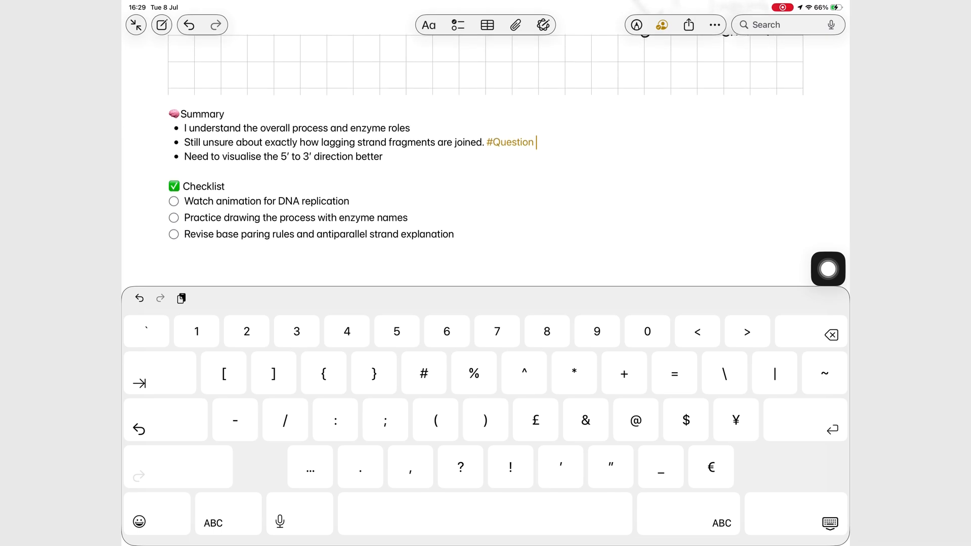
type("#ToRevise")
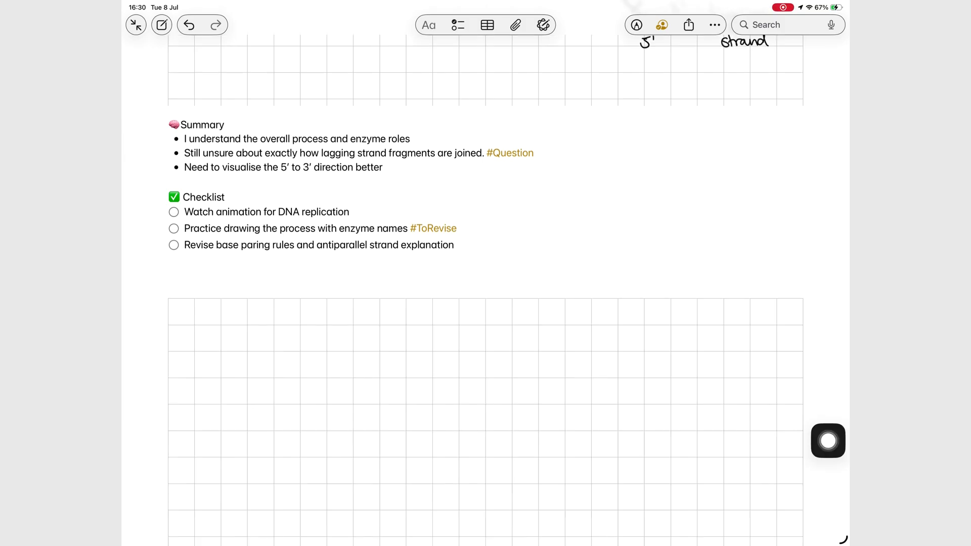
From the sidebar's Tags, filter the notes list to those tagged Question
left_click(136, 24)
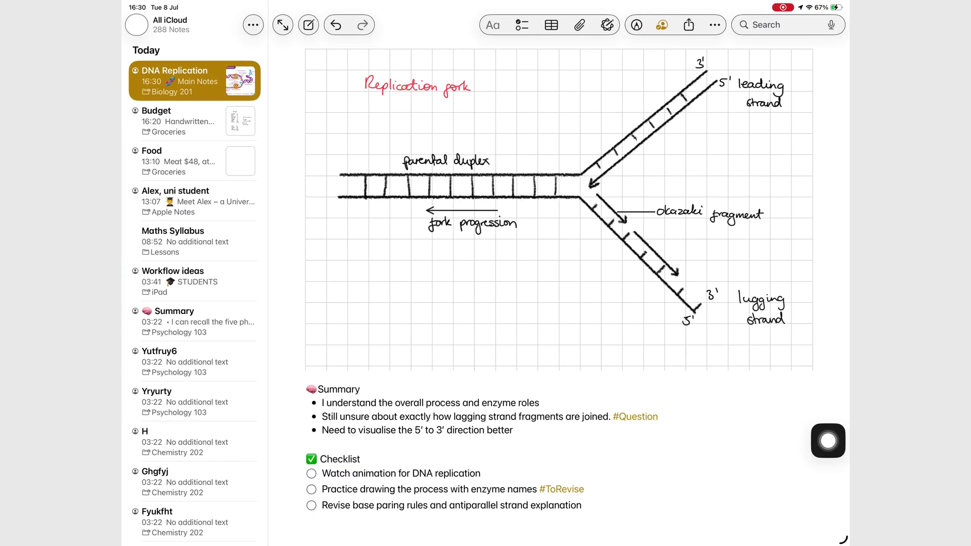
left_click(252, 24)
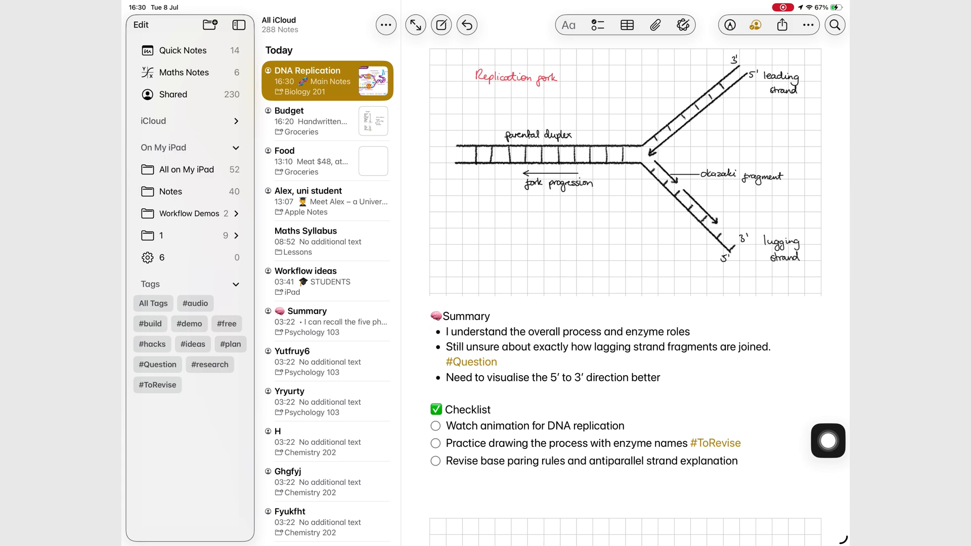
left_click(157, 364)
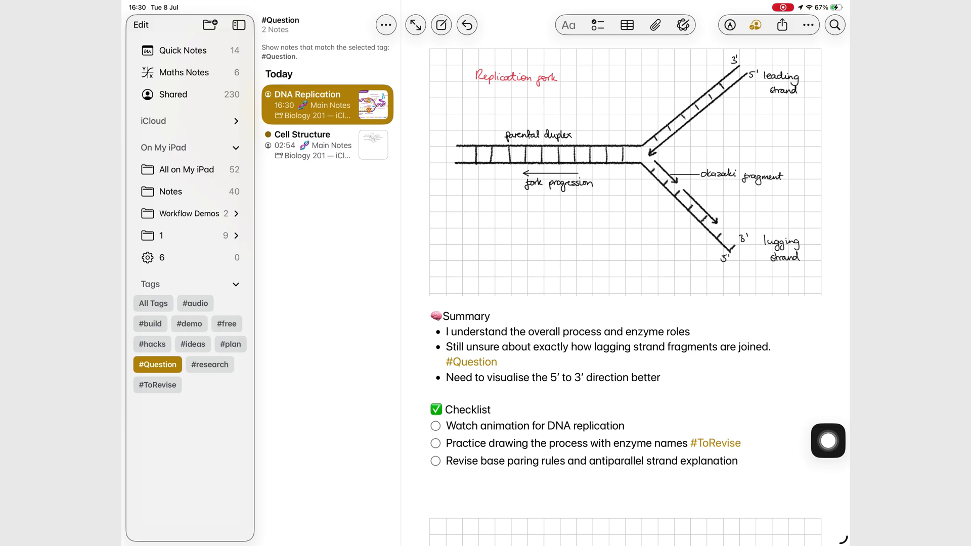
left_click(158, 385)
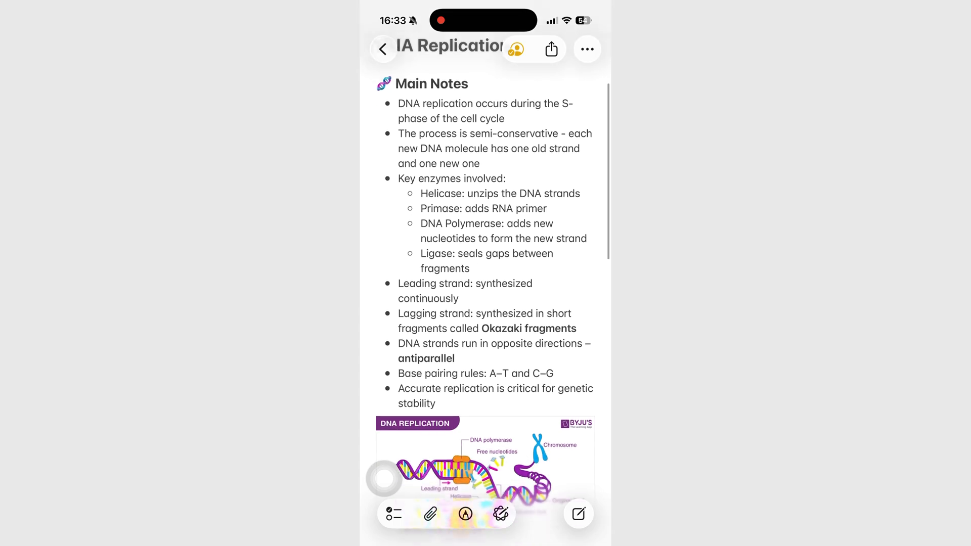
scroll("down", 3)
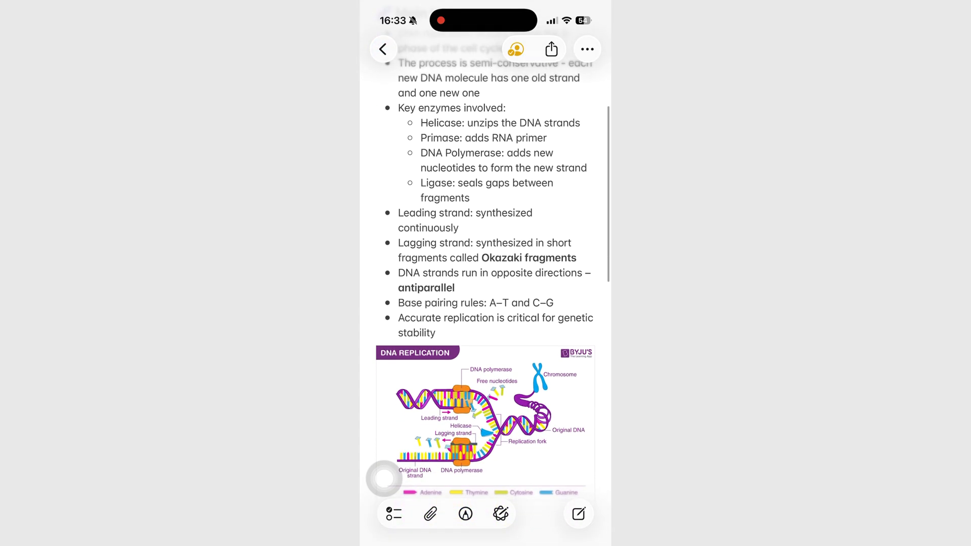
scroll("down", 3)
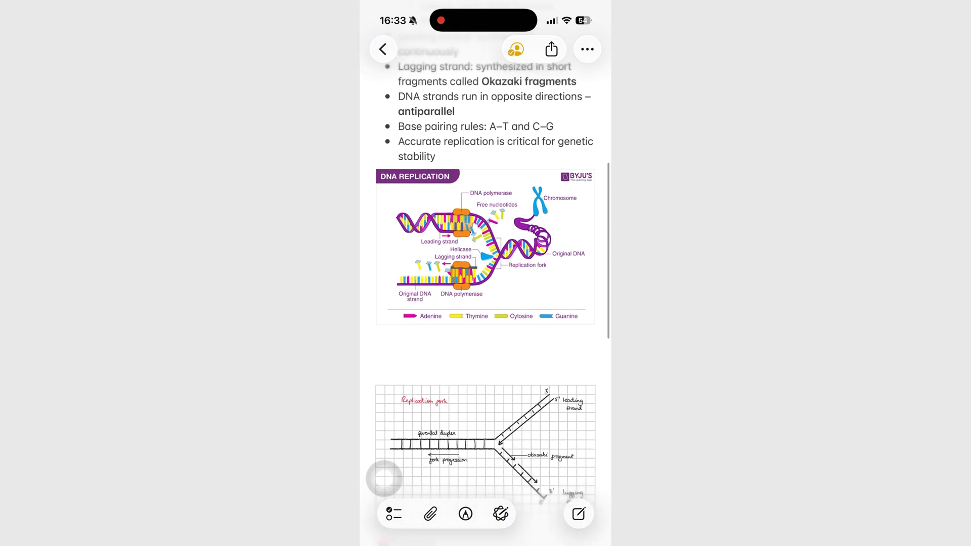
scroll("down", 3)
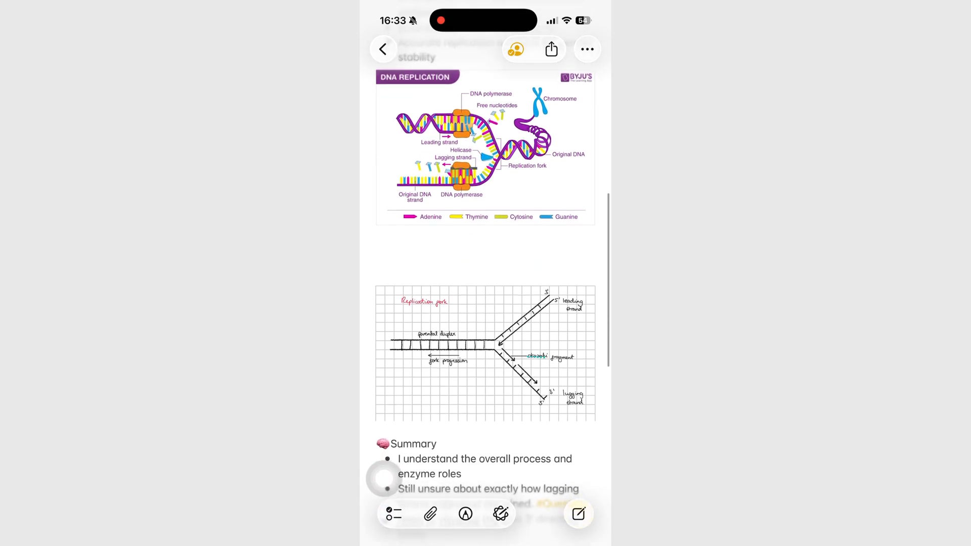
scroll("down", 3)
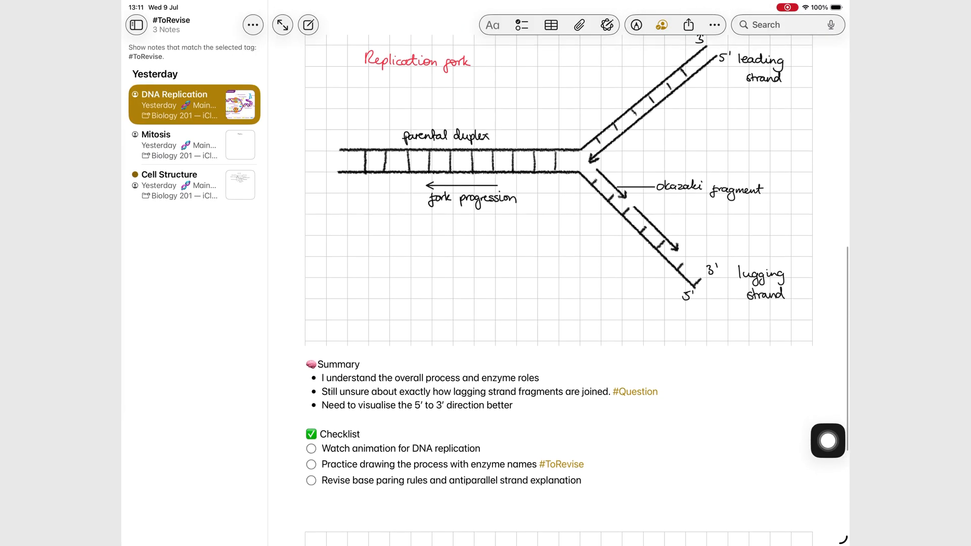
Fill the Protein Synthesis note with 'Process of making pro...' bullets, translation sketch, summary and checklist
scroll("down", 3)
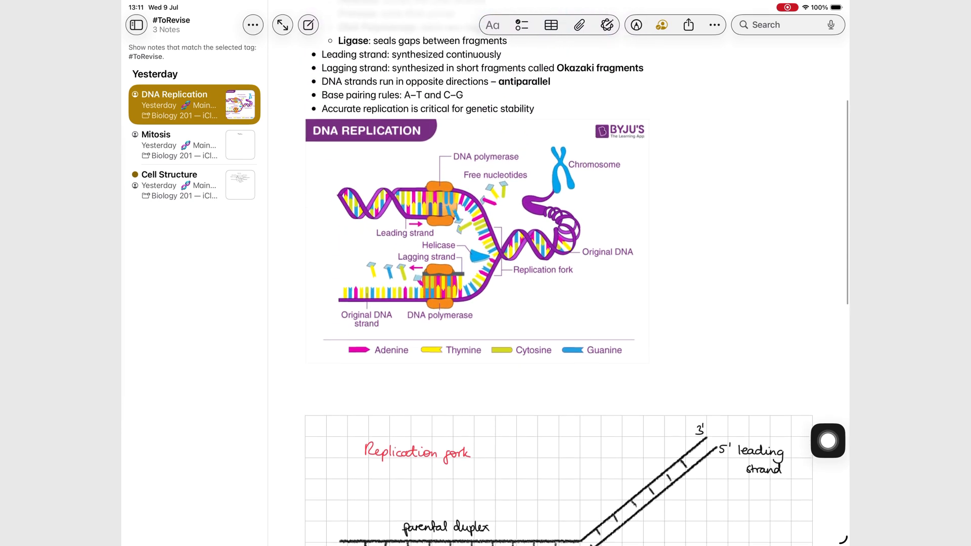
scroll("down", 3)
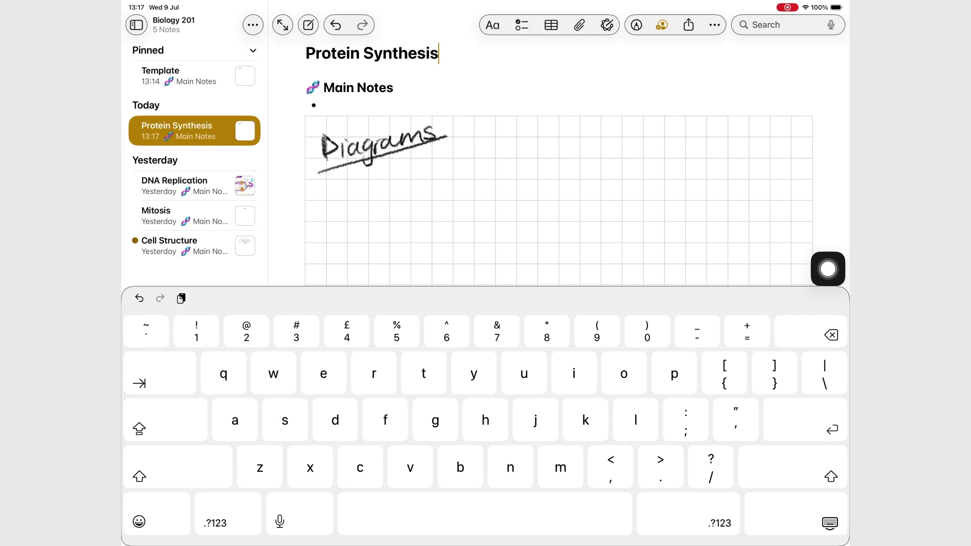
type("Process of making pro")
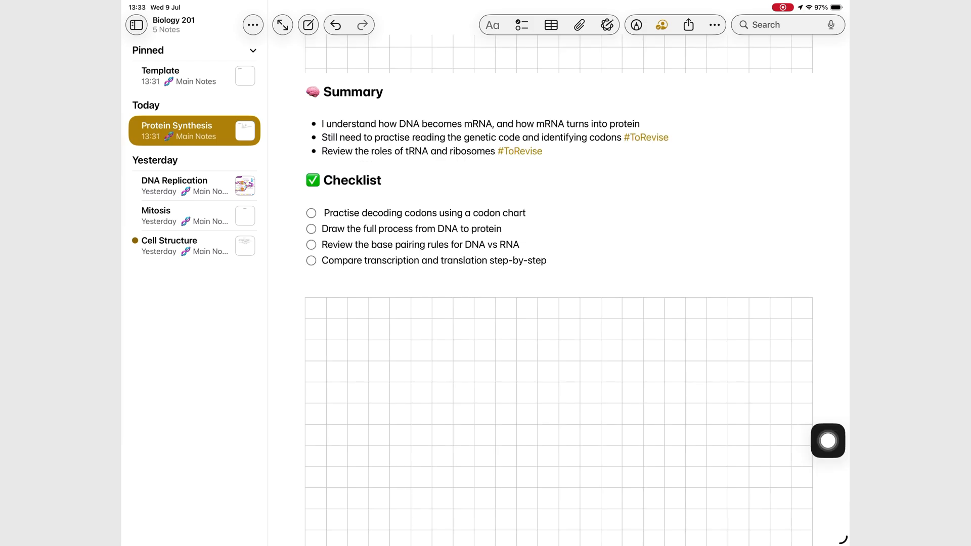
scroll("down", 3)
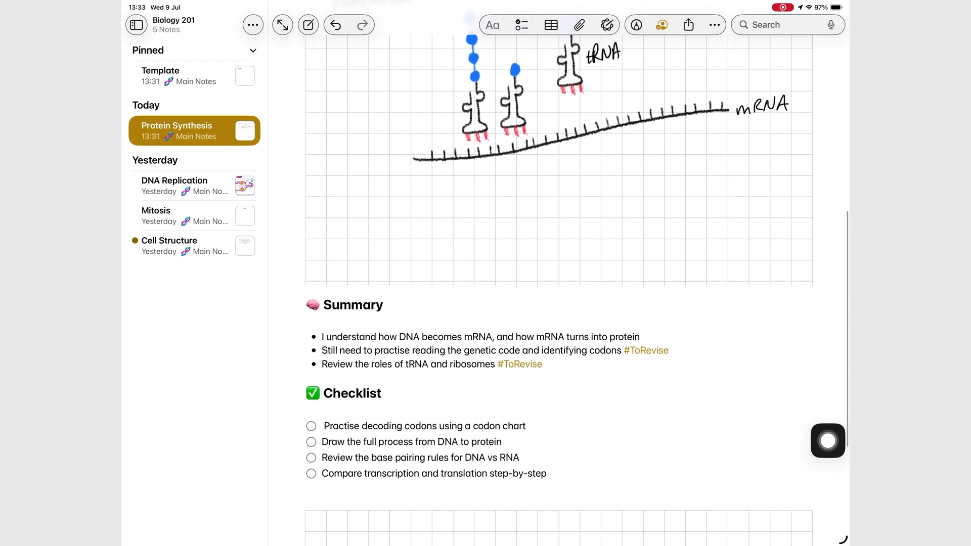
scroll("down", 3)
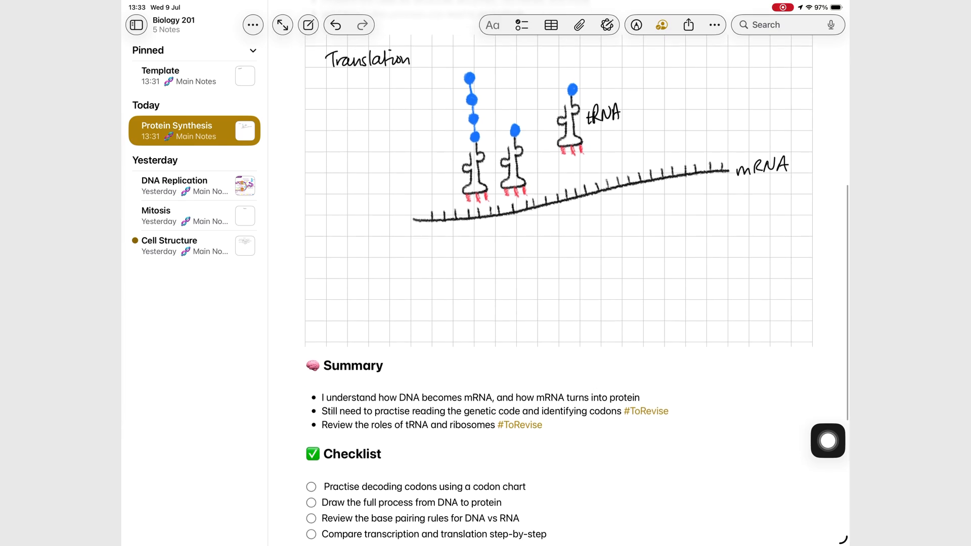
scroll("down", 3)
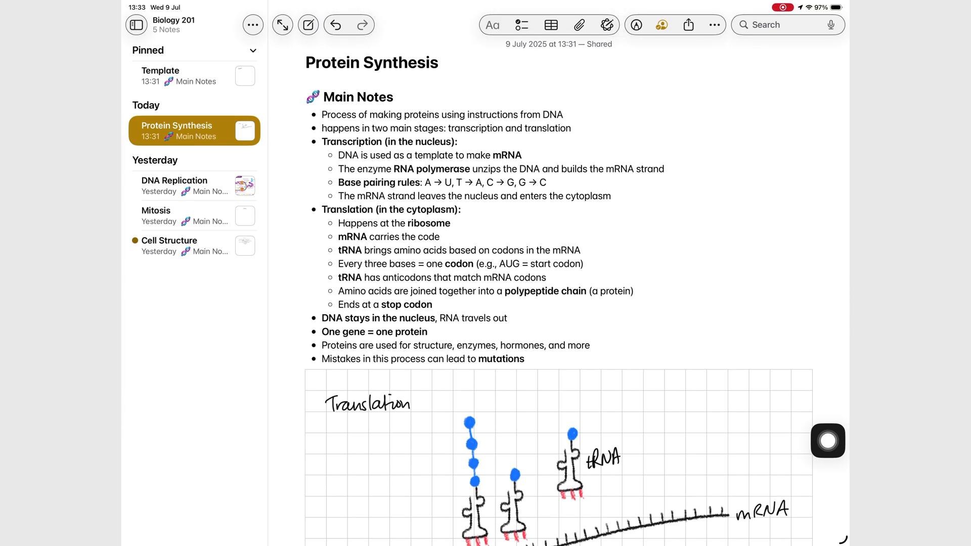
scroll("down", 3)
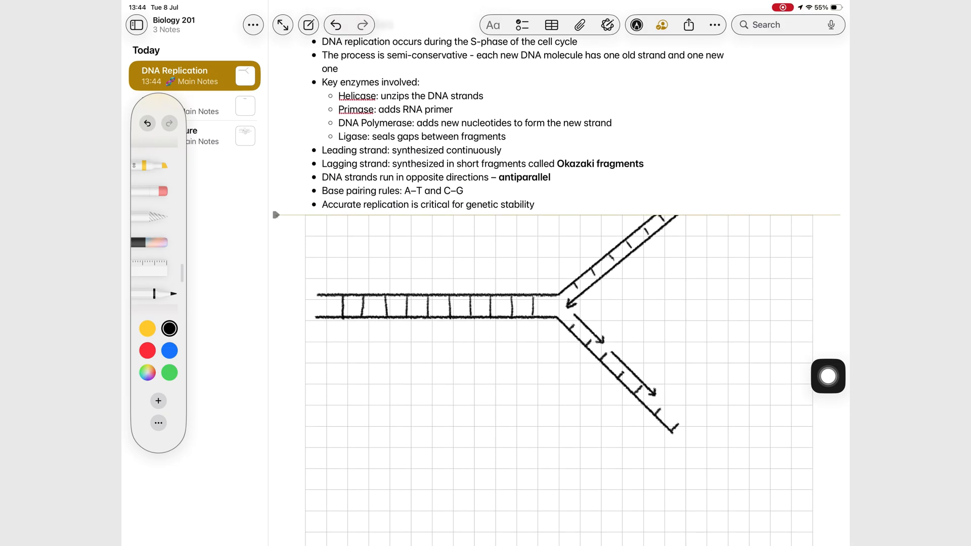
Handwrite 'fork progression' and 'parental duplex' labels on the fork sketch
scroll("down", 3)
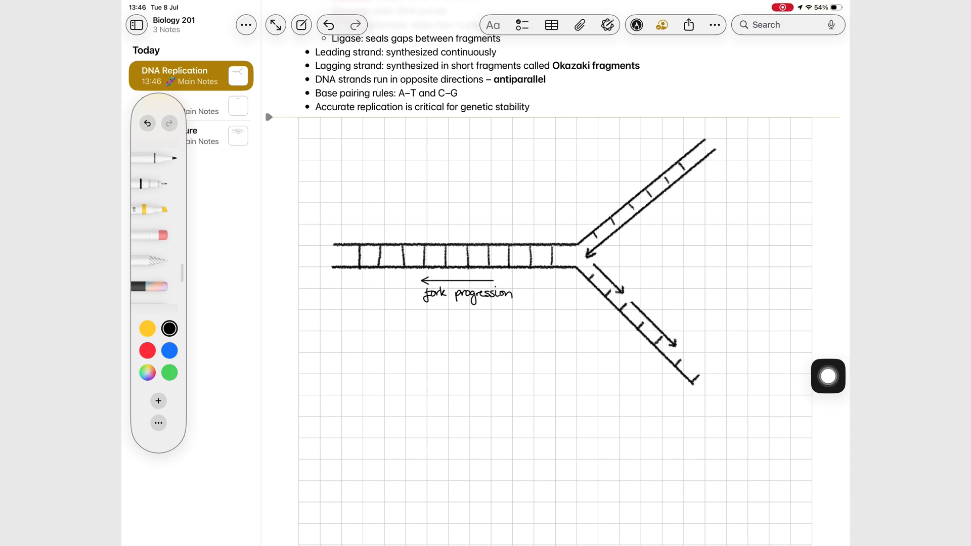
type("parental duplex")
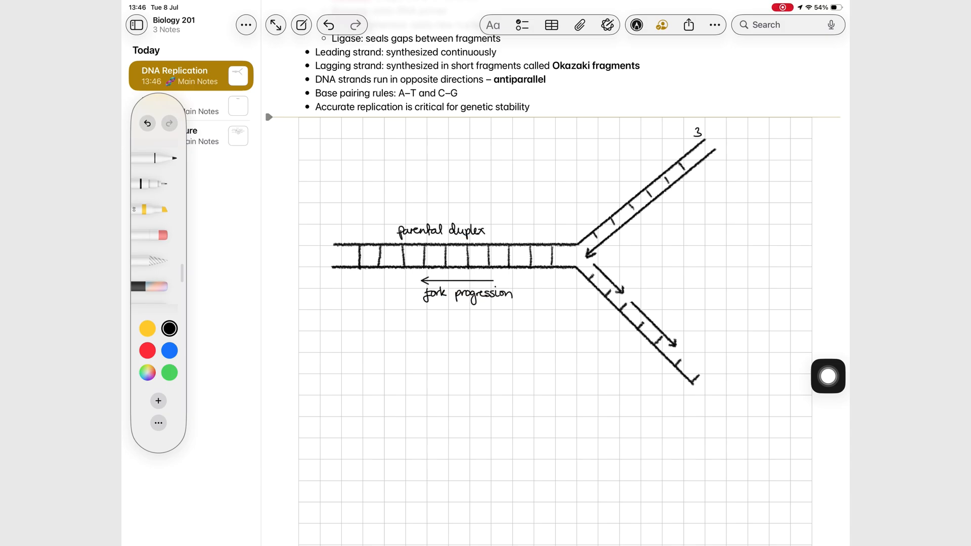